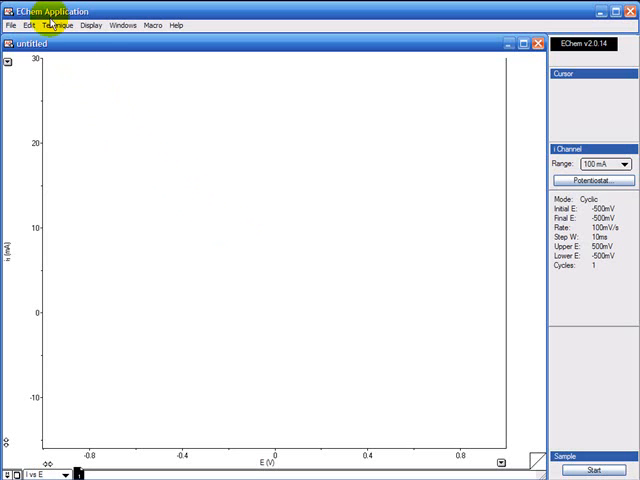
Step: Open the Cyclic Voltammetry parameters and preview the −500 to 500 mV waveform
left_click(66, 25)
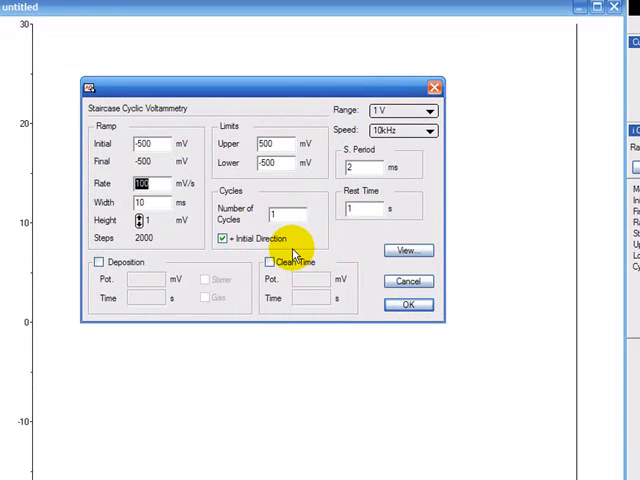
mouse_move(343, 253)
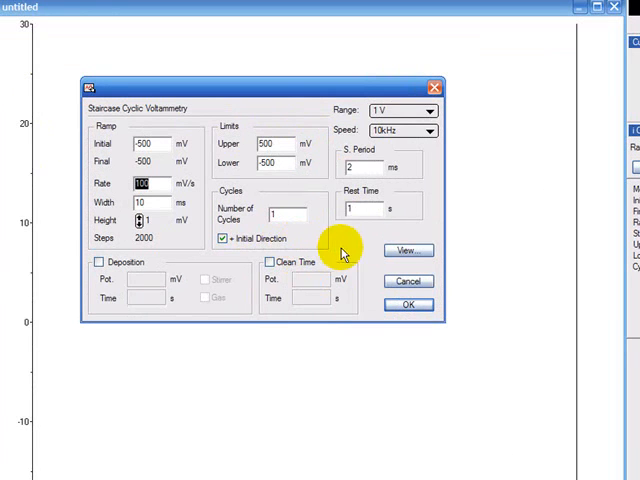
left_click(407, 250)
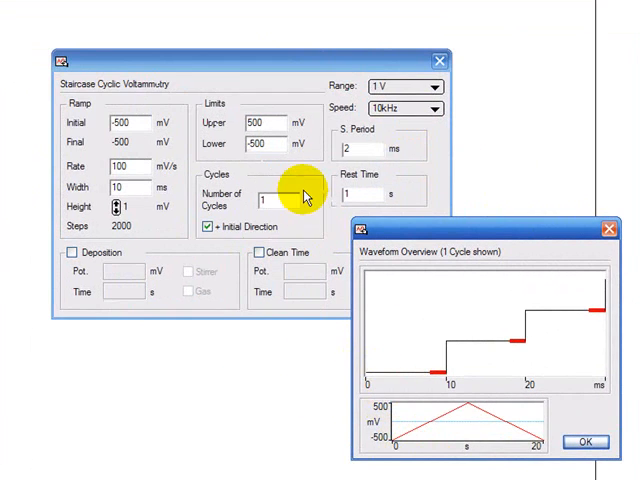
mouse_move(221, 128)
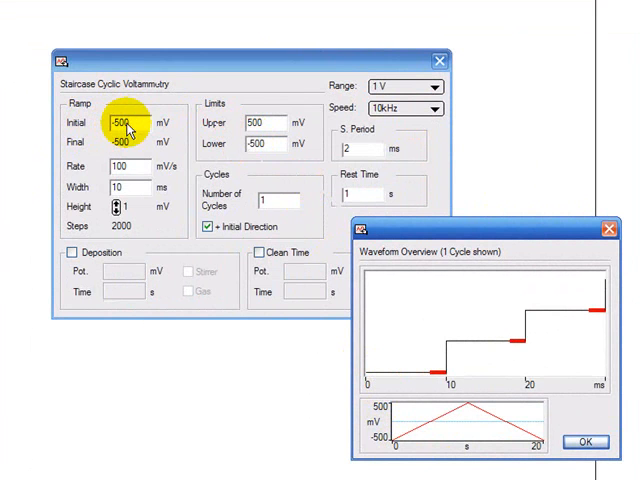
mouse_move(385, 445)
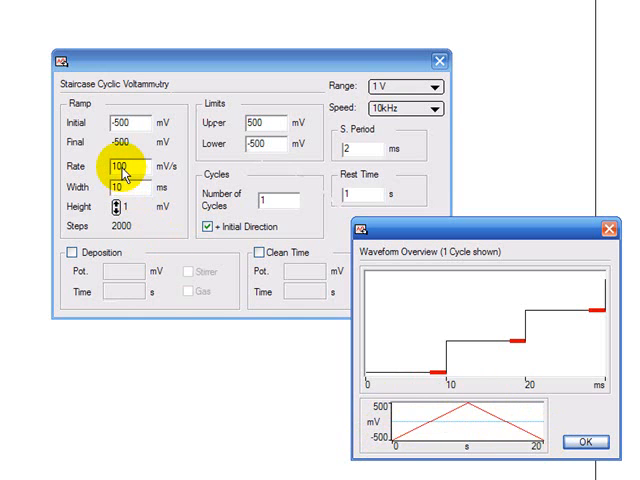
mouse_move(327, 335)
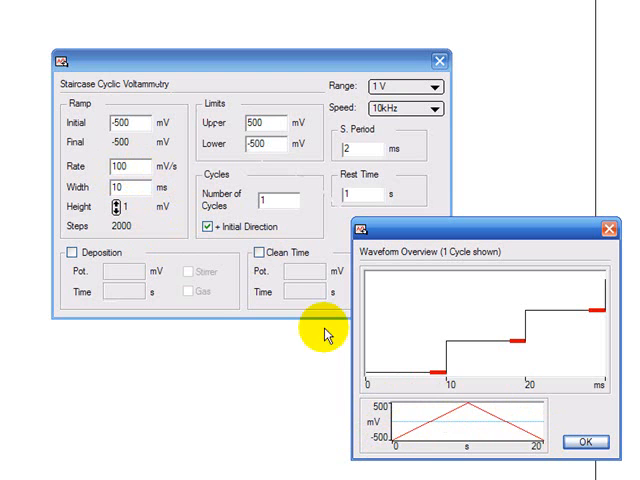
mouse_move(520, 450)
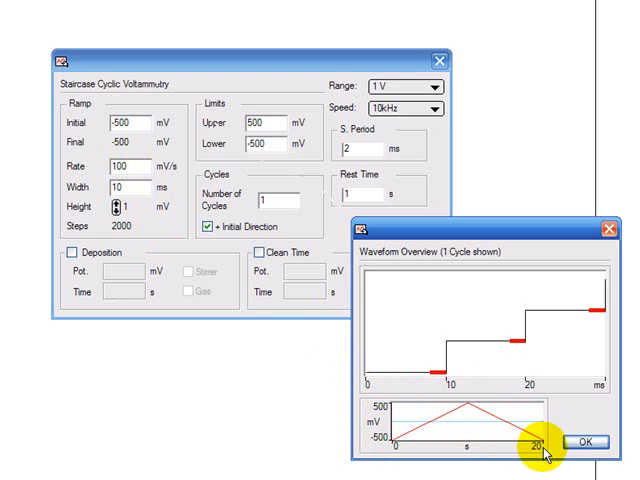
mouse_move(450, 350)
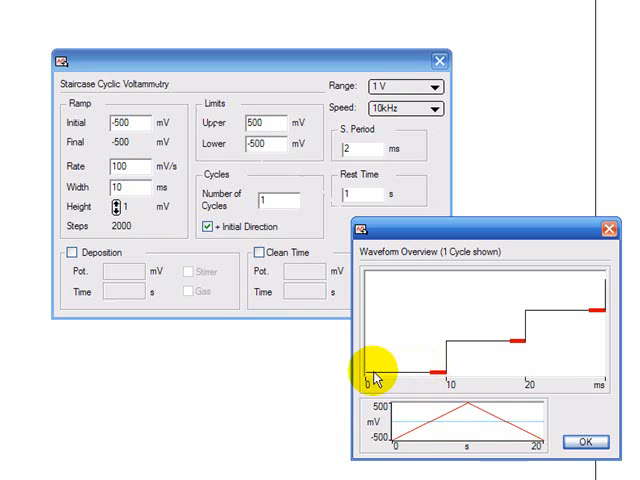
mouse_move(410, 320)
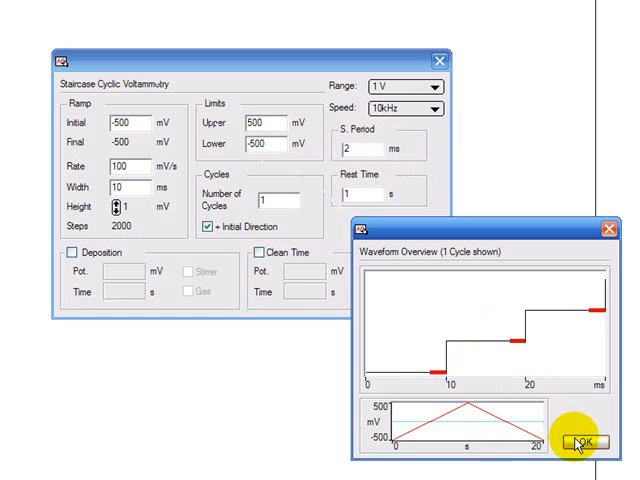
Step: Accept the voltammetry settings, keep the 100 mA current range, and start the scan
left_click(580, 442)
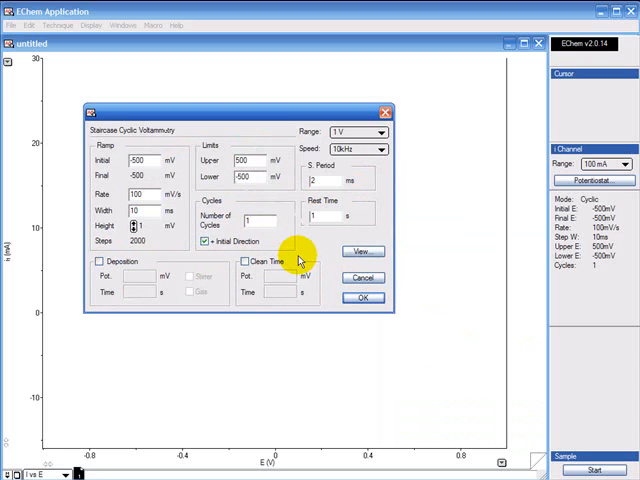
left_click(362, 297)
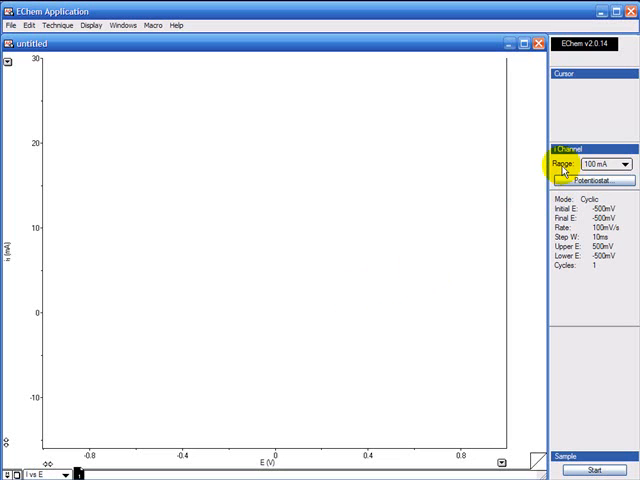
left_click(619, 164)
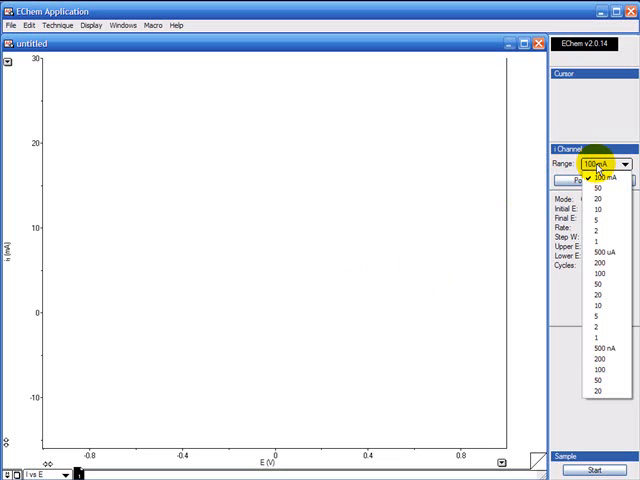
left_click(600, 176)
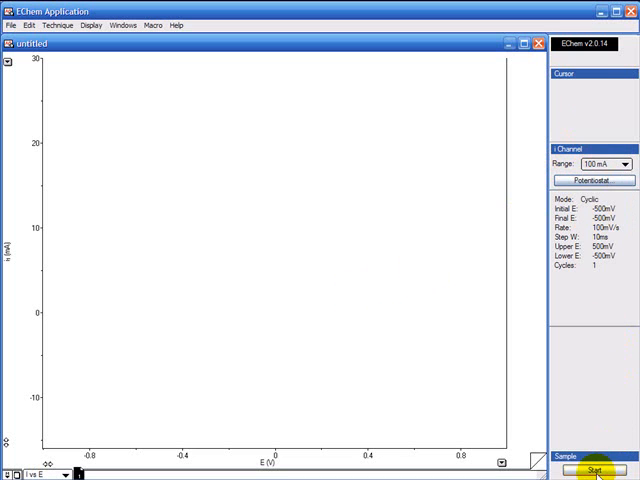
left_click(592, 469)
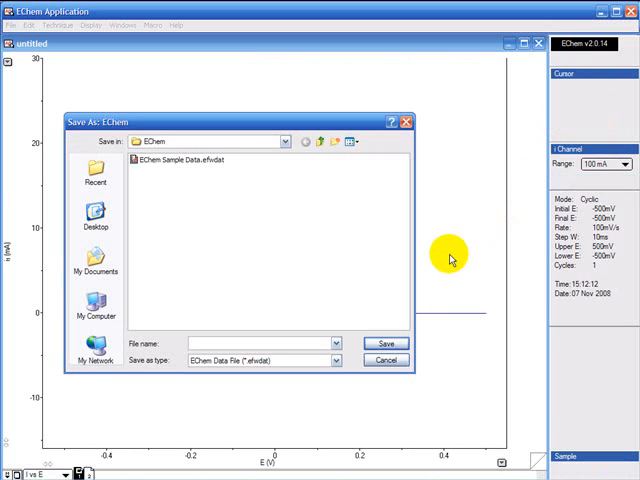
mouse_move(302, 235)
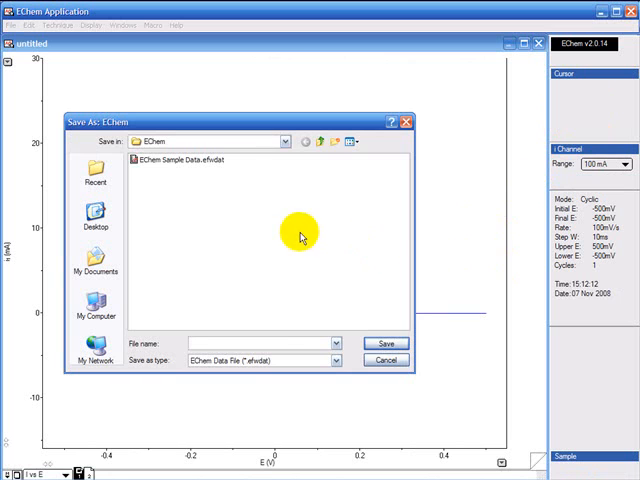
Step: Save the recorded voltammetry data under the file name 'first'
left_click(265, 343)
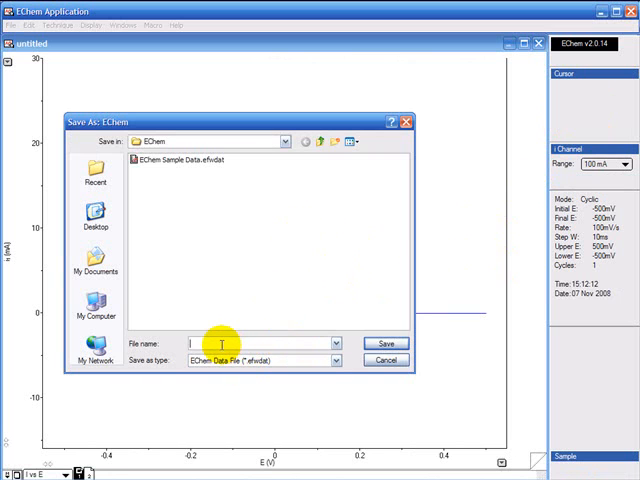
type("first")
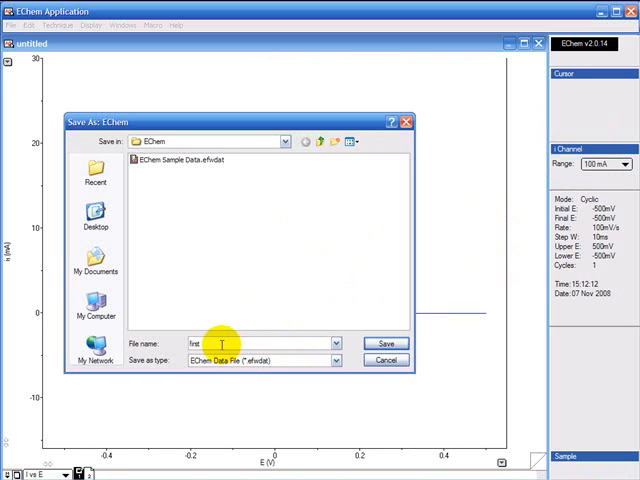
left_click(384, 343)
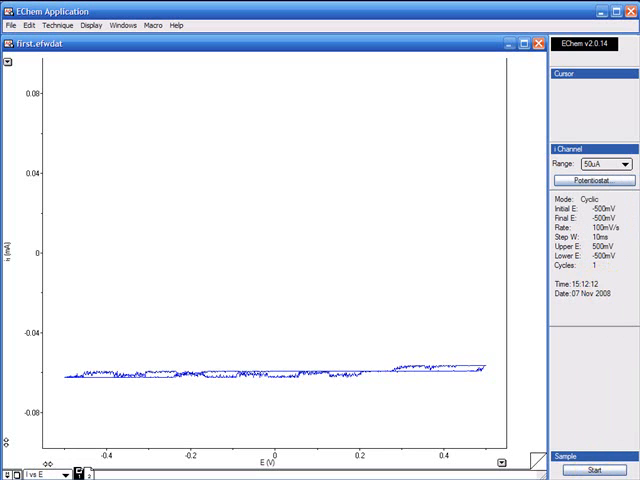
Step: Start the single-cycle 100 mV/s scan on the 50 µA range and let it finish
left_click(591, 470)
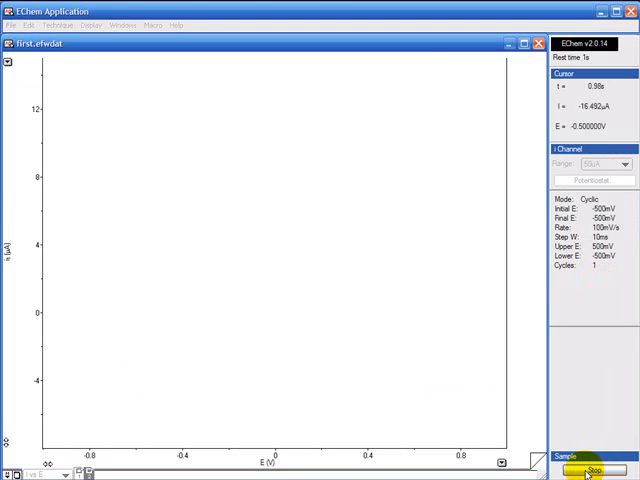
left_click(592, 470)
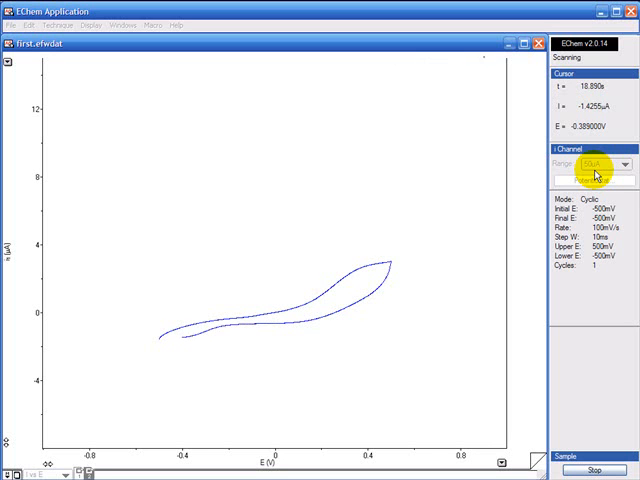
left_click(597, 470)
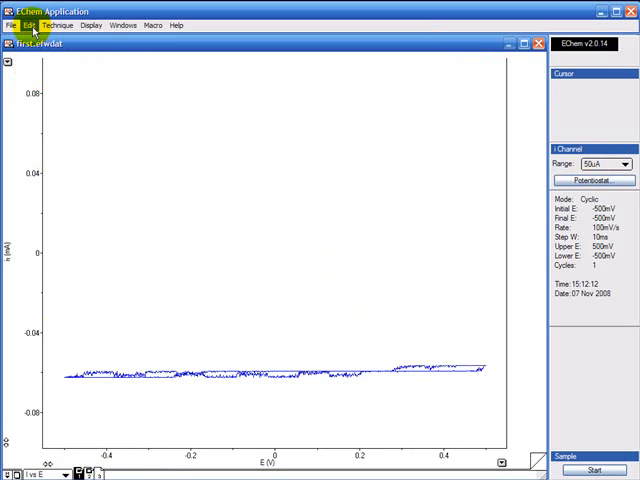
Step: Open the Technique menu listing the electrochemical methods
left_click(29, 25)
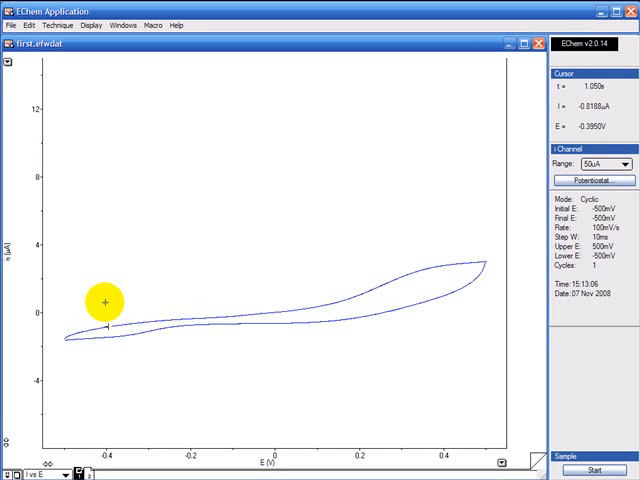
mouse_move(248, 224)
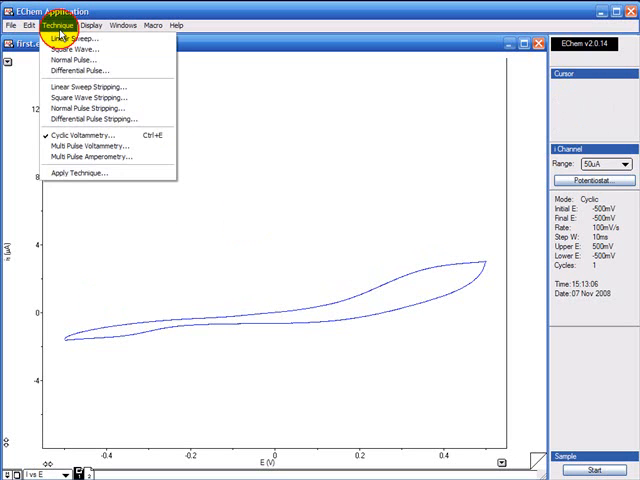
Step: Set cyclic voltammetry to 400 mV/s, 2.5 ms width, 3 cycles, preview and accept
left_click(72, 135)
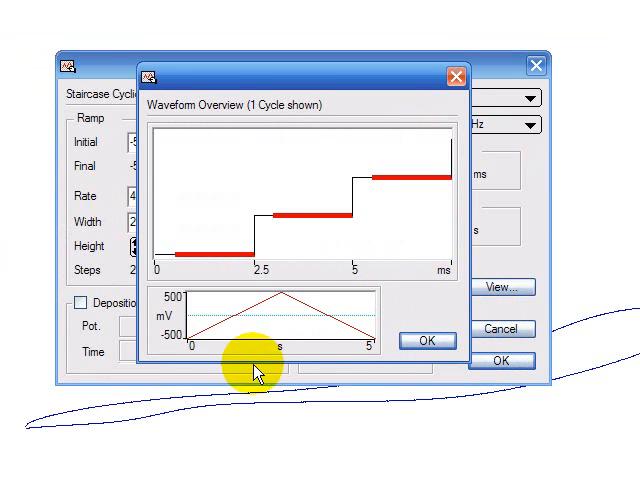
mouse_move(385, 350)
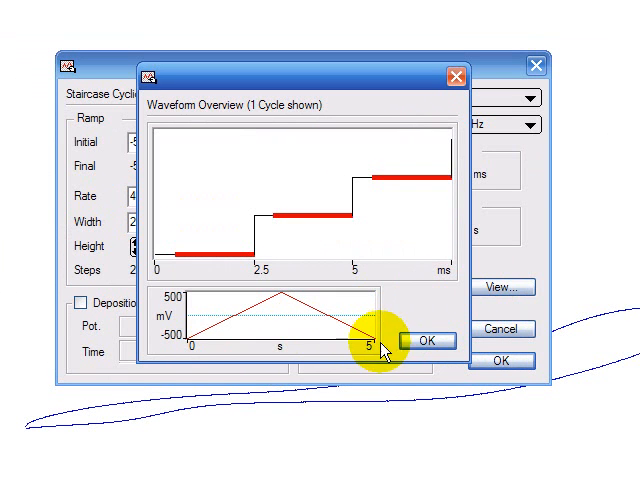
left_click(425, 341)
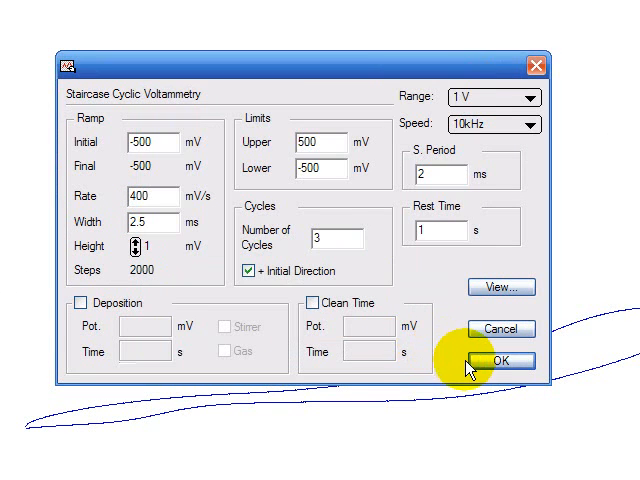
left_click(500, 361)
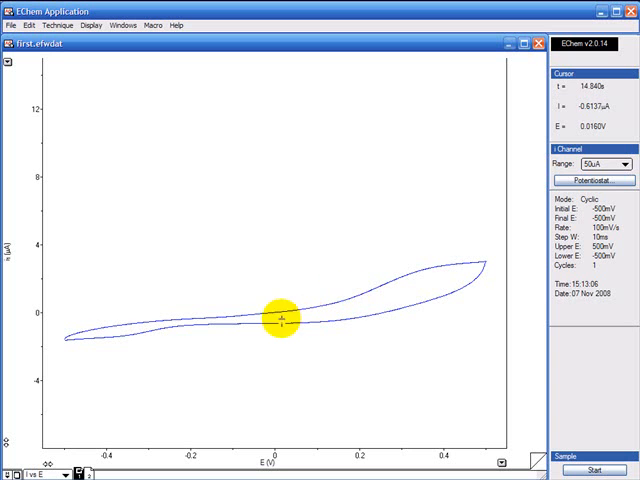
mouse_move(157, 95)
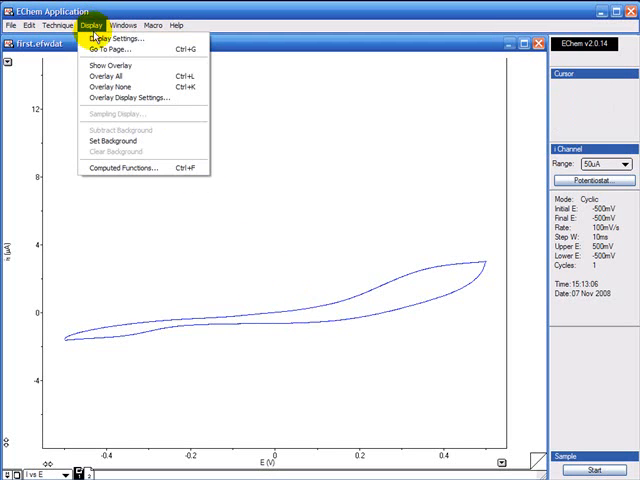
mouse_move(110, 78)
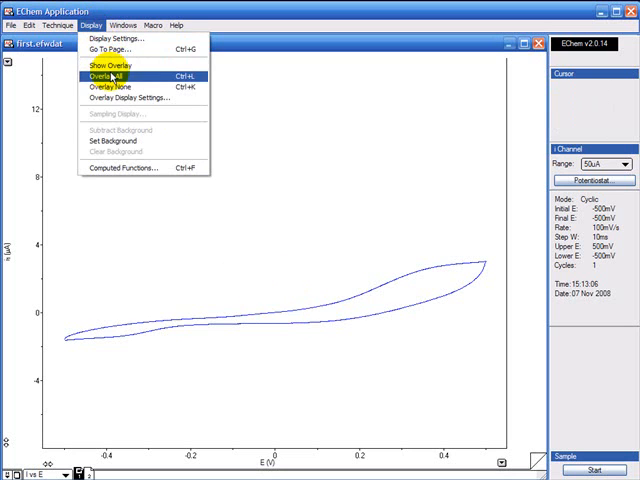
Step: Enable Overlay All and run the three-cycle 400 mV/s scan over earlier traces
left_click(108, 76)
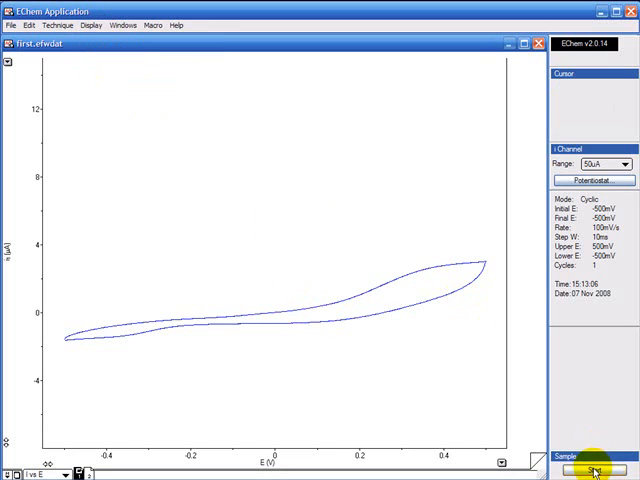
left_click(593, 470)
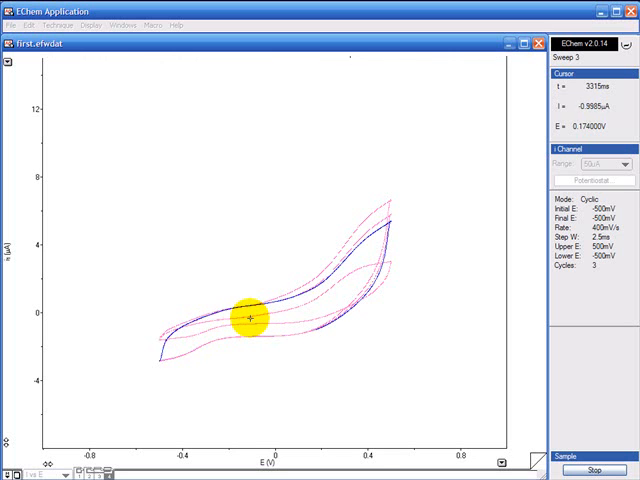
left_click(601, 470)
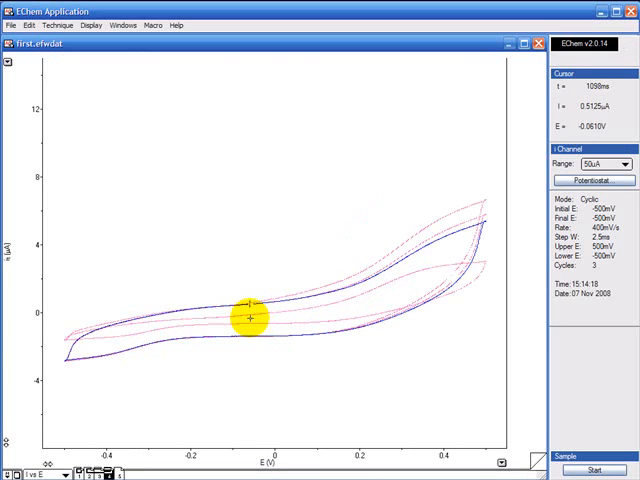